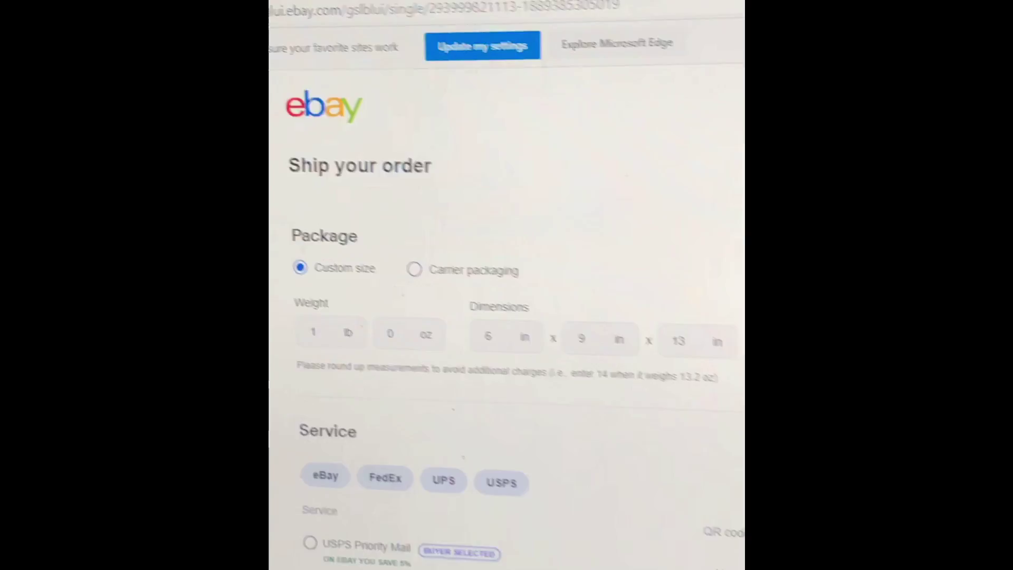
scroll("down", 3)
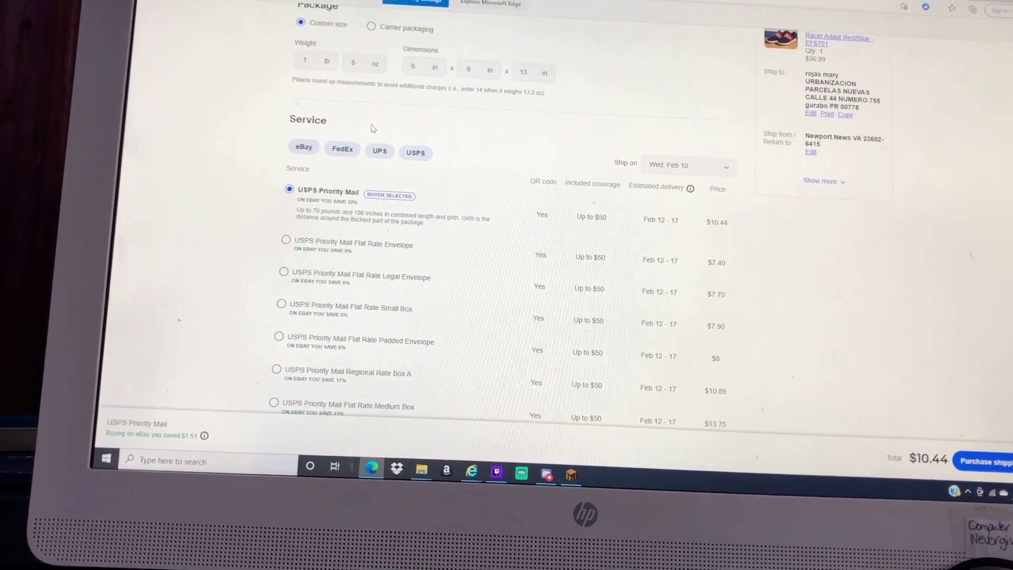
scroll("down", 3)
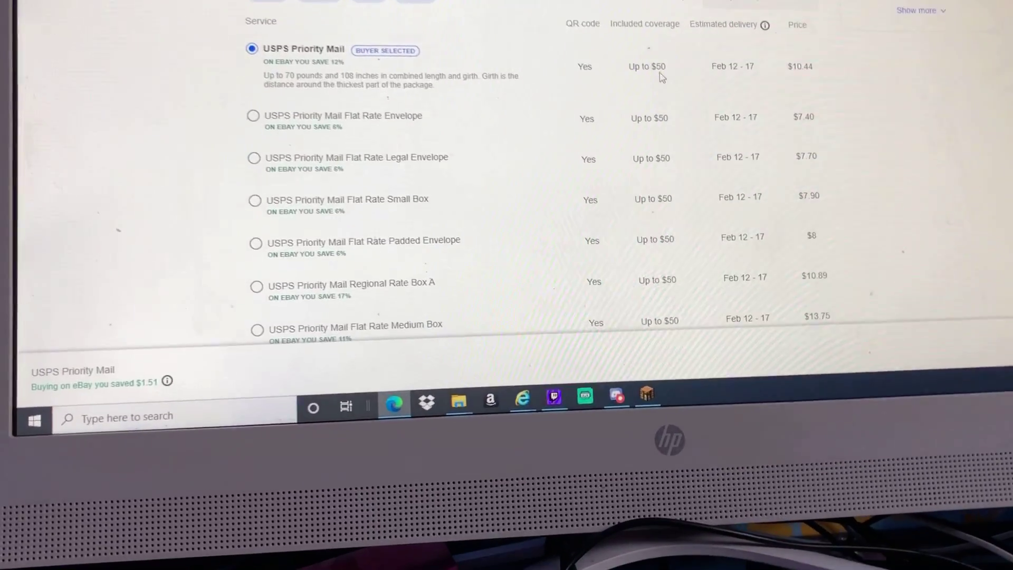